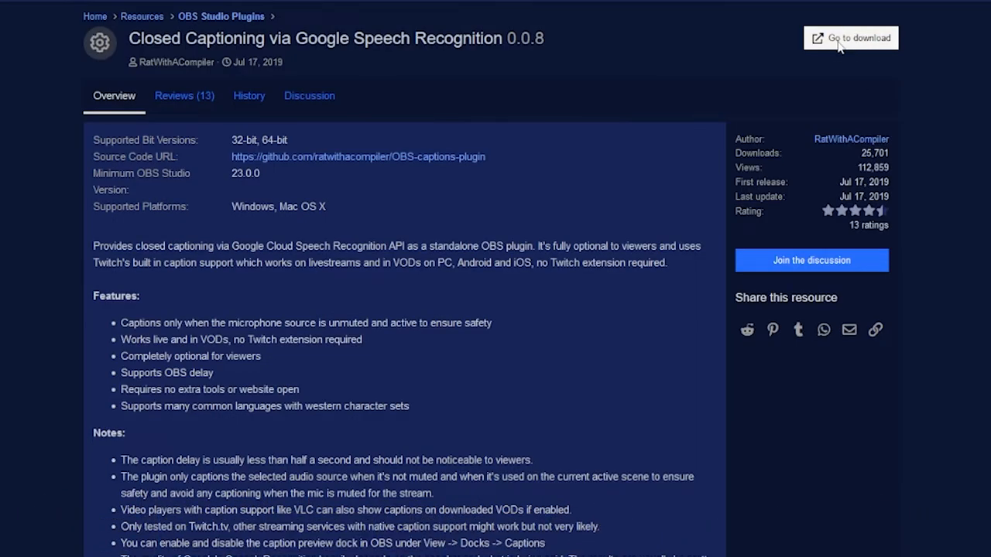
# Go to the captioning plugin's download, then show the Captions dock in OBS.
pyautogui.click(851, 37)
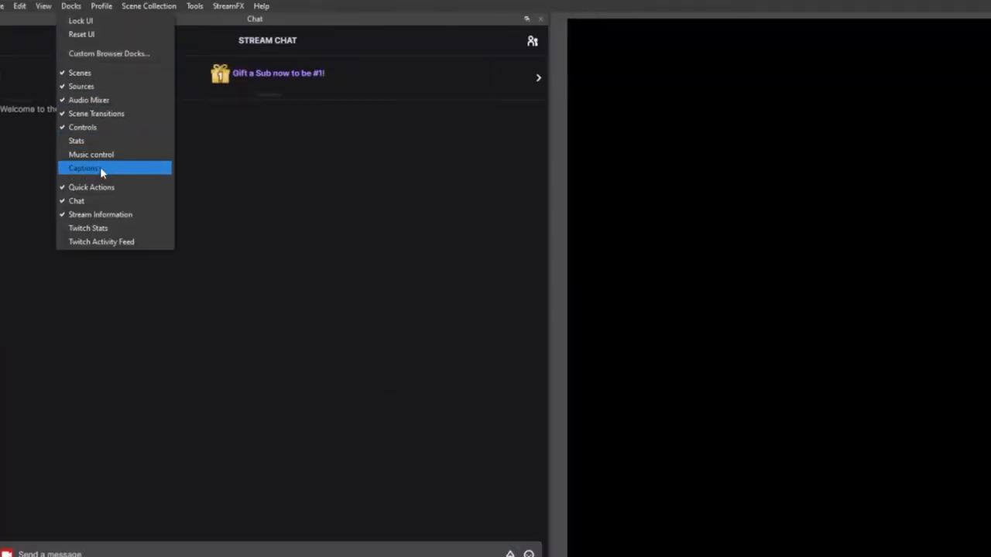
pyautogui.click(83, 168)
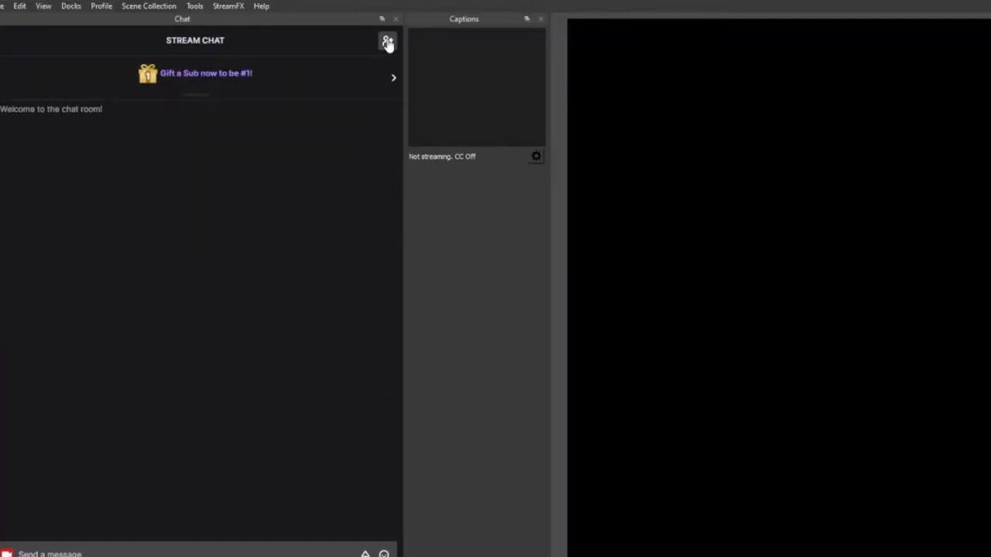
# Open Caption Settings from the Captions dock and re-toggle Captioning Enabled back on.
pyautogui.click(535, 156)
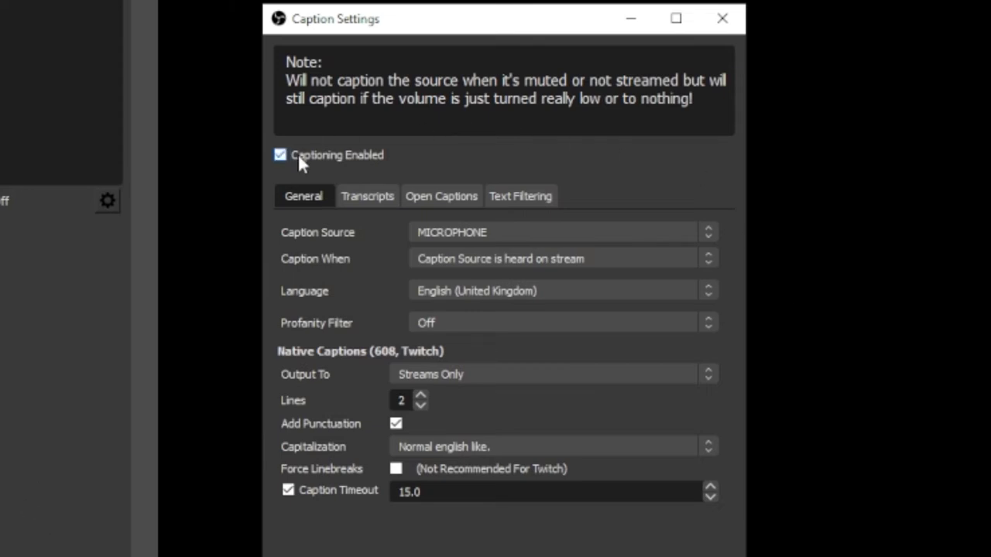
pyautogui.click(279, 155)
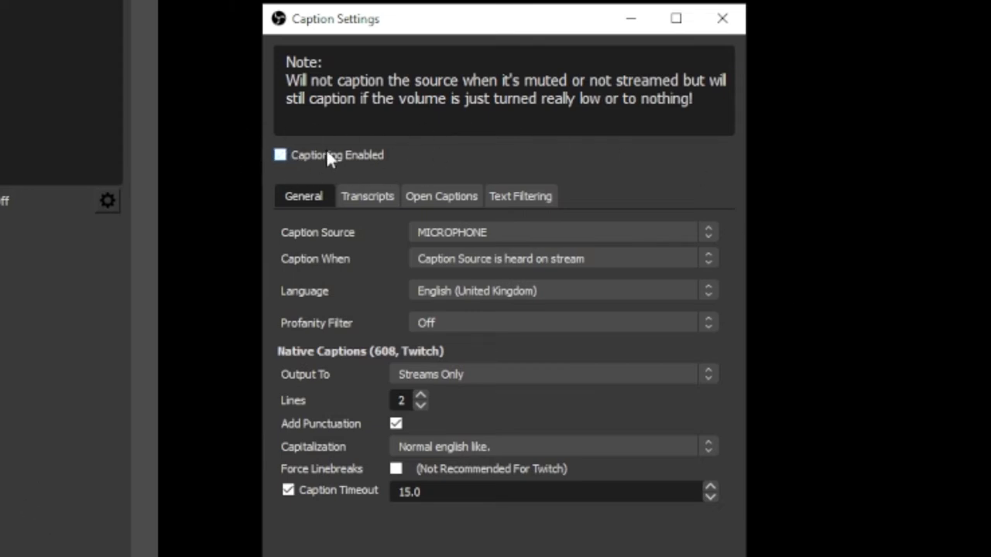
pyautogui.click(280, 154)
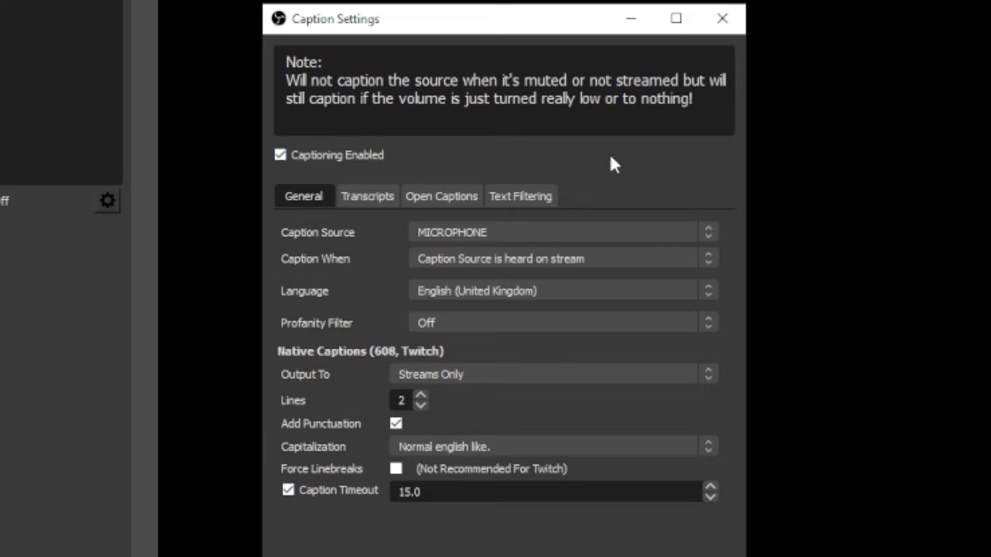
pyautogui.moveTo(668, 201)
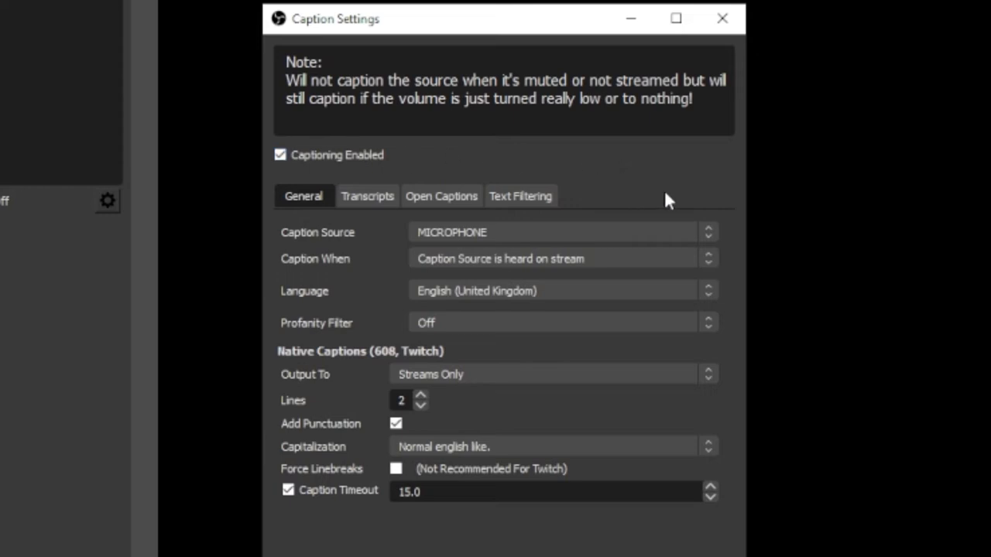
pyautogui.click(561, 232)
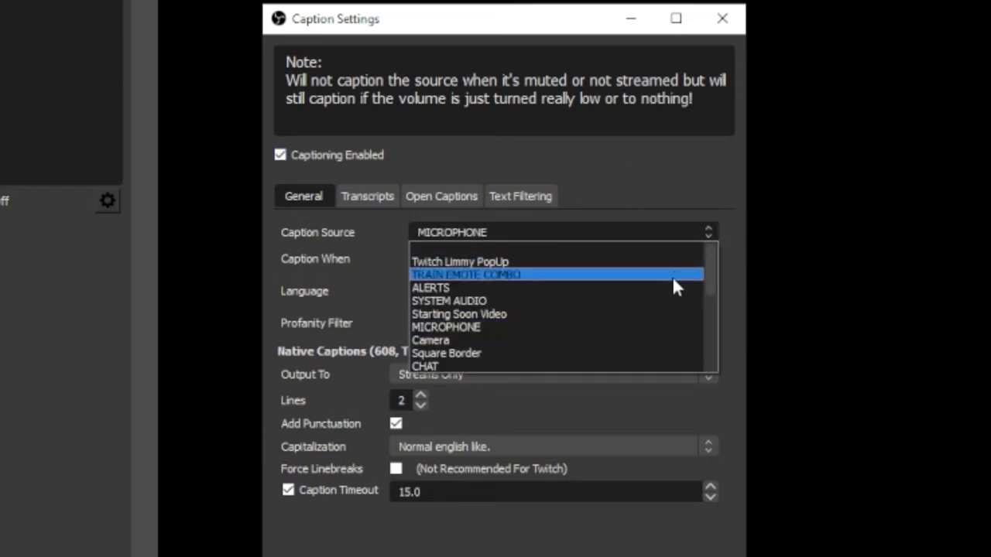
pyautogui.scroll(-3)
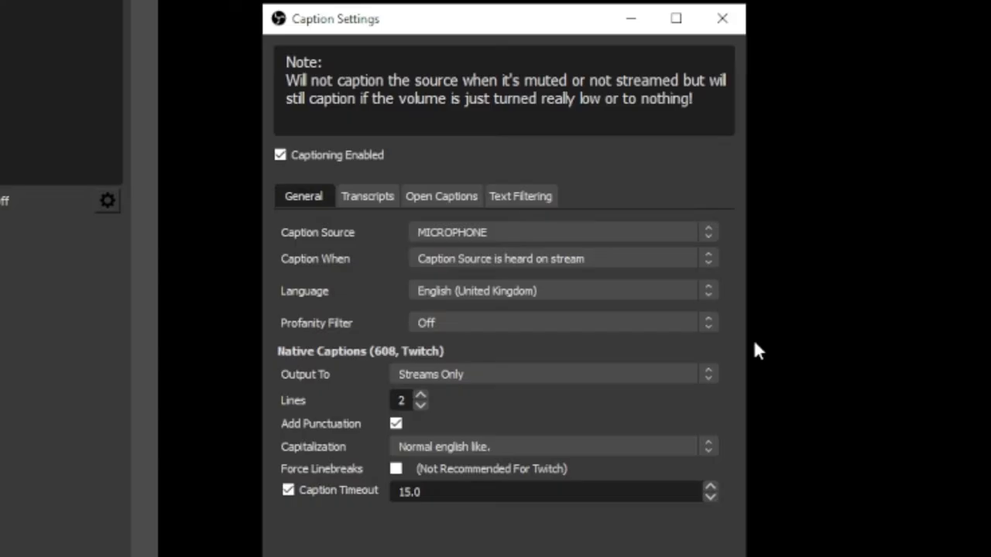
pyautogui.moveTo(746, 341)
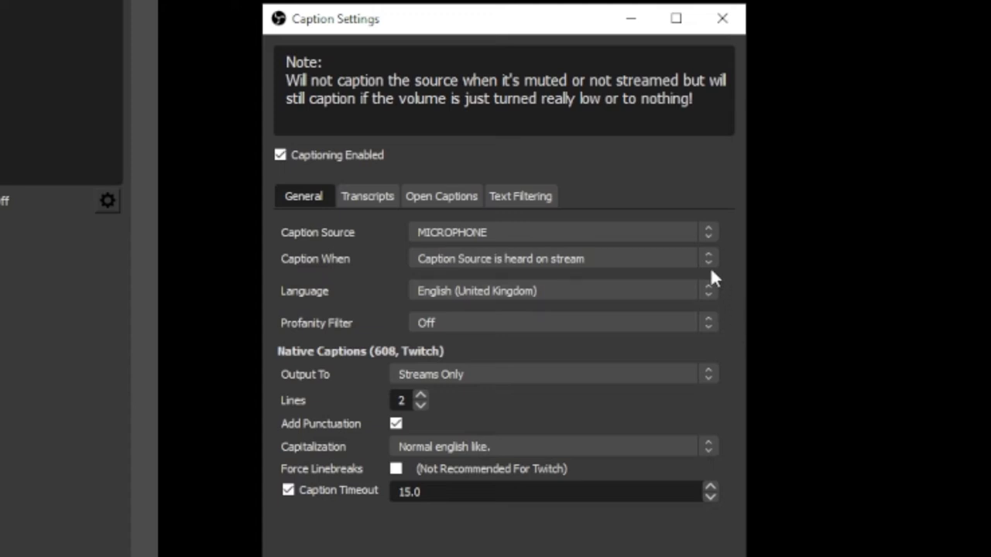
pyautogui.click(561, 258)
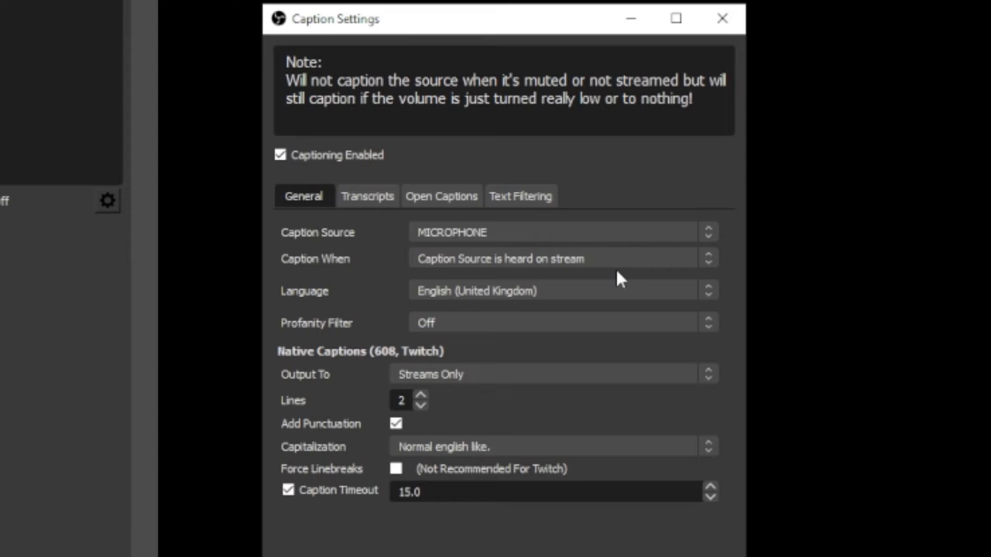
pyautogui.moveTo(722, 296)
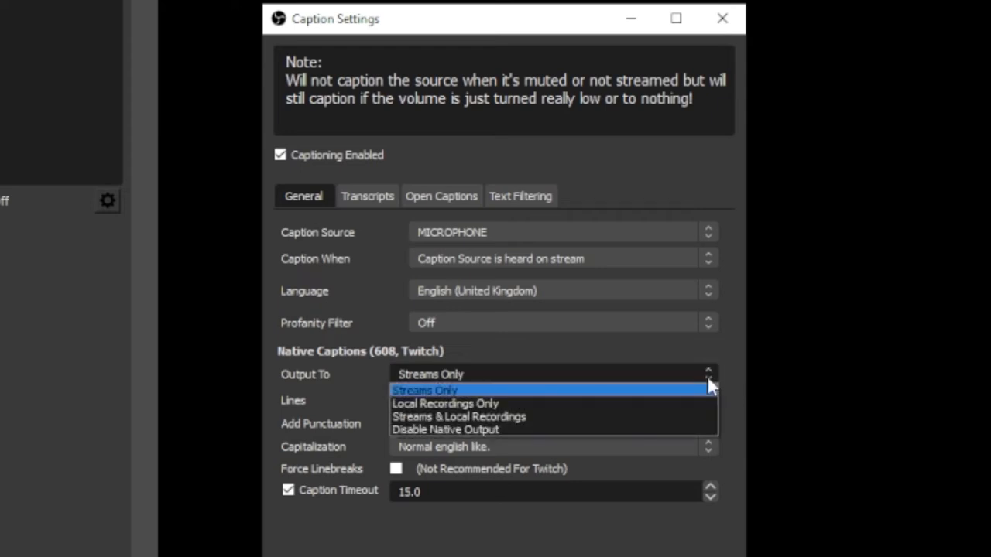
pyautogui.moveTo(697, 423)
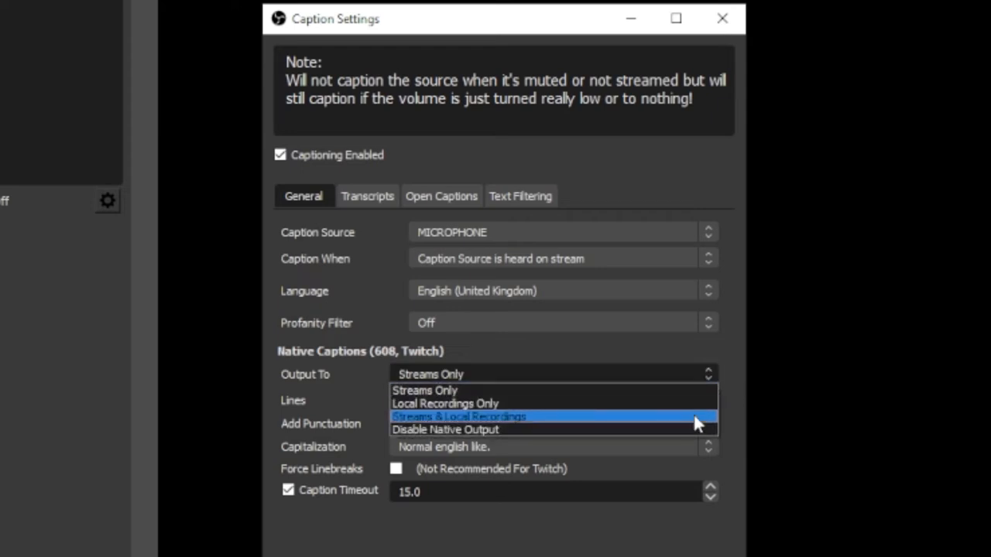
pyautogui.moveTo(698, 403)
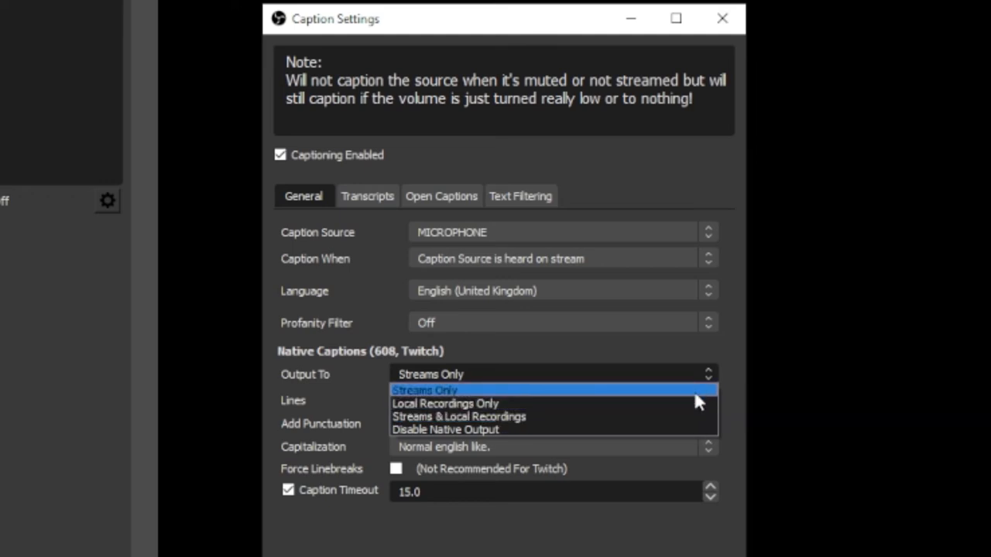
pyautogui.click(425, 390)
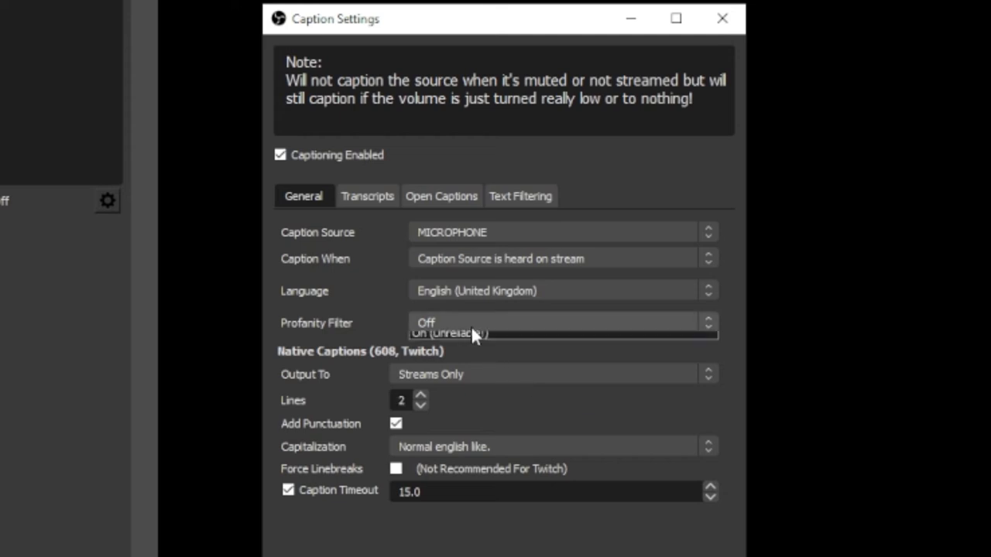
pyautogui.click(552, 447)
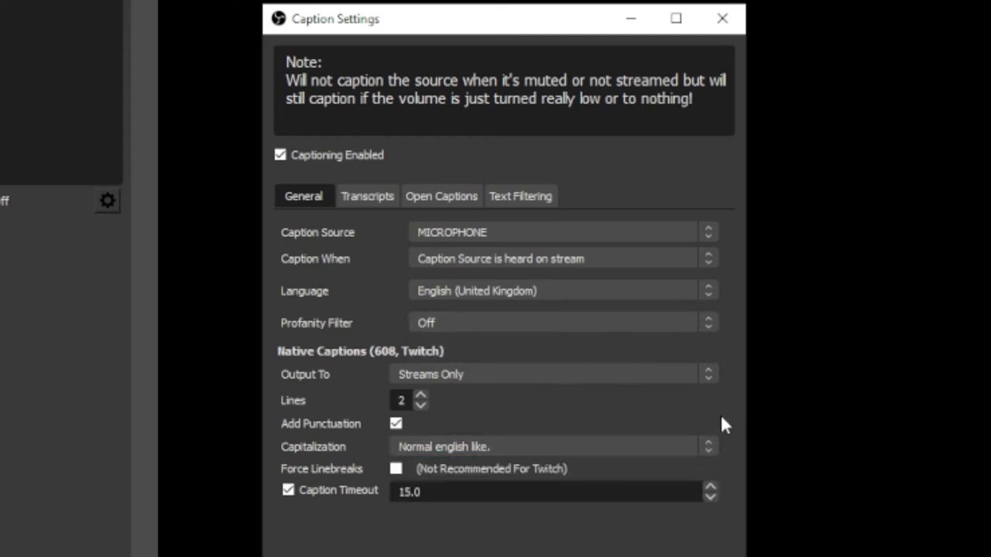
pyautogui.moveTo(642, 416)
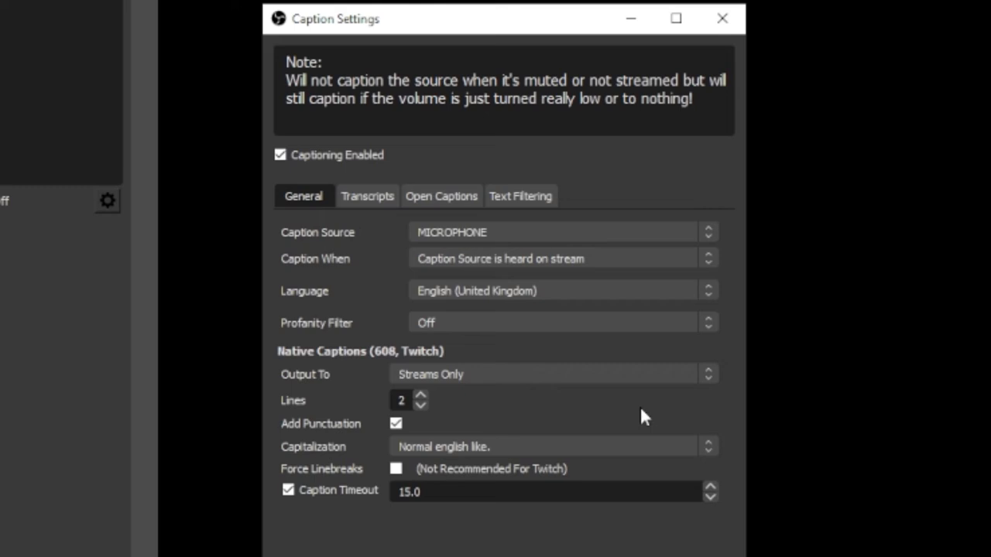
pyautogui.moveTo(666, 417)
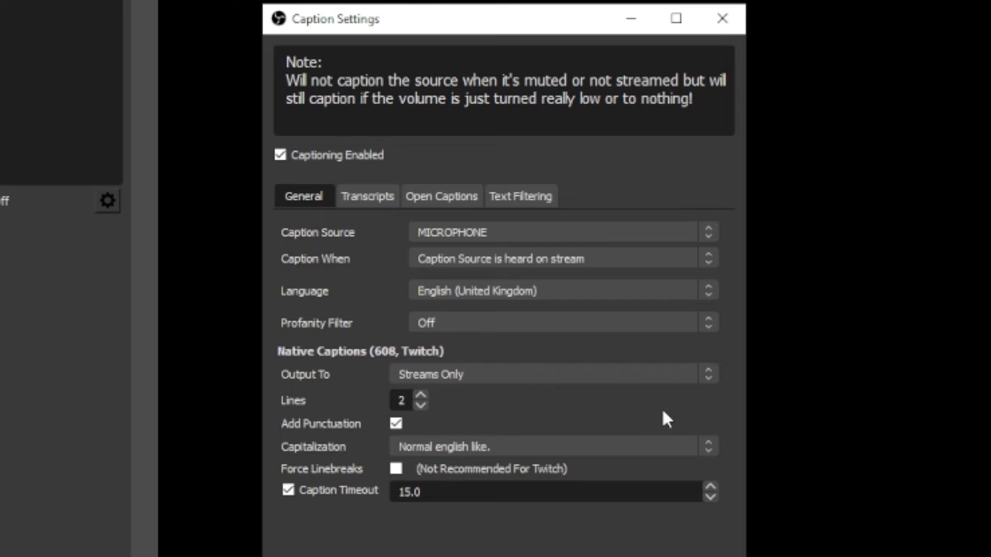
# Review the Transcripts options and open the Caption Preview window.
pyautogui.click(367, 195)
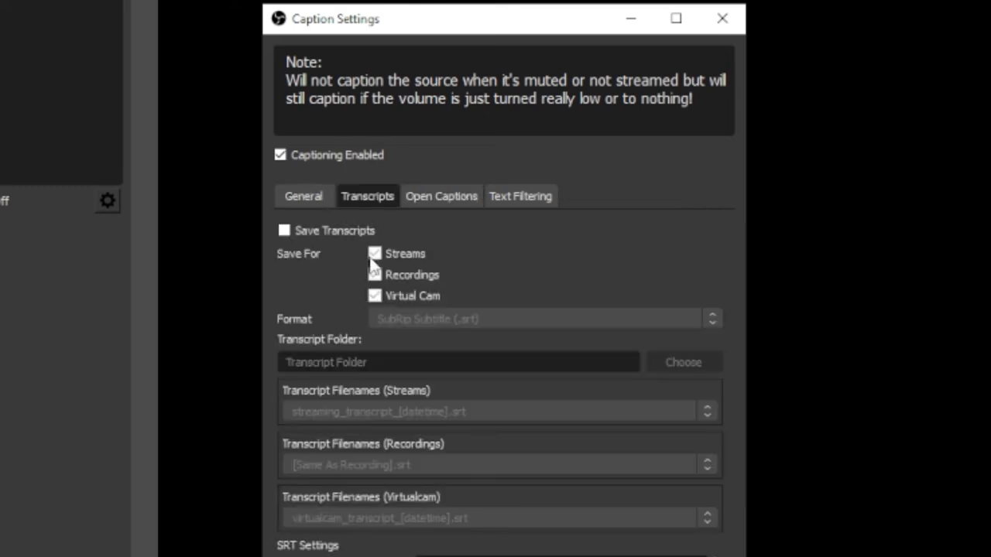
pyautogui.click(304, 196)
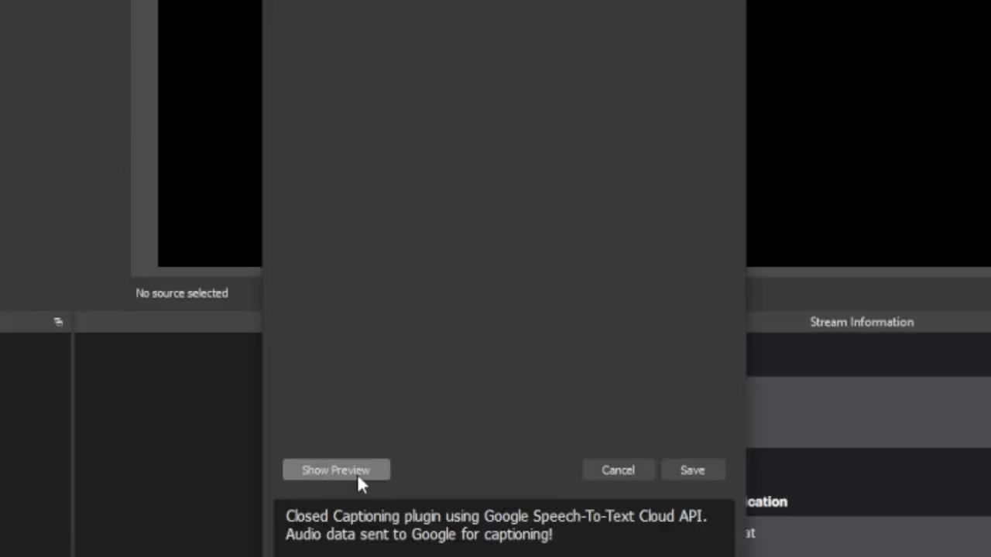
pyautogui.click(335, 469)
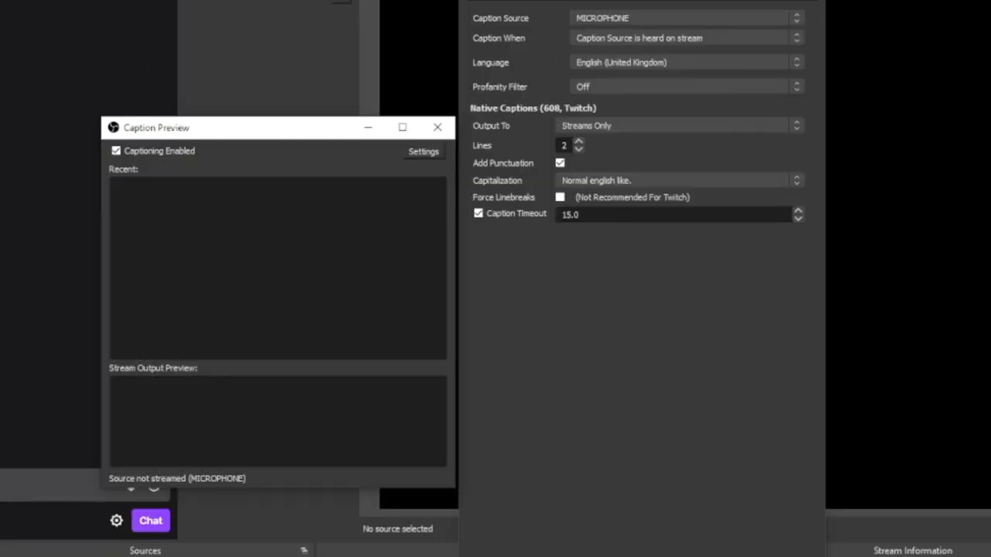